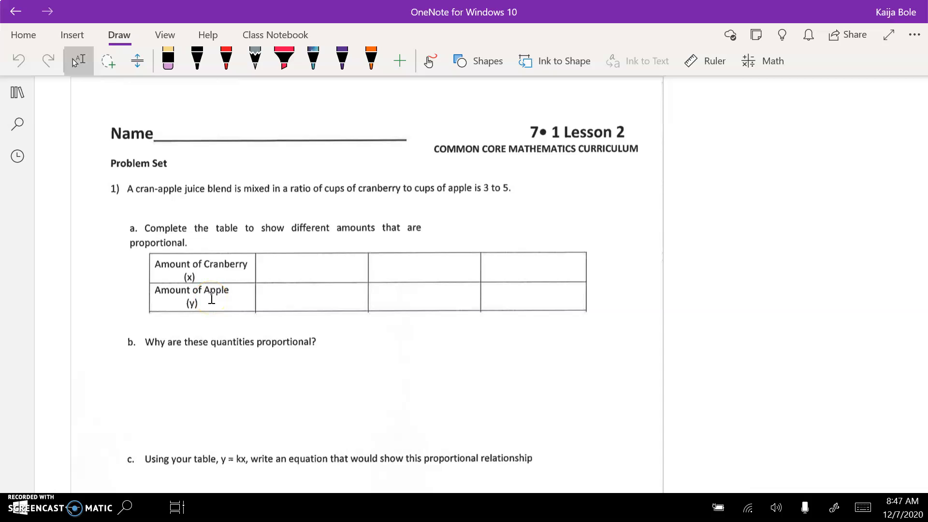
- Handwrite 1.2 in purple ink above the 7• 1 Lesson 2 heading
{"action": "left_click", "coordinate": [341, 60]}
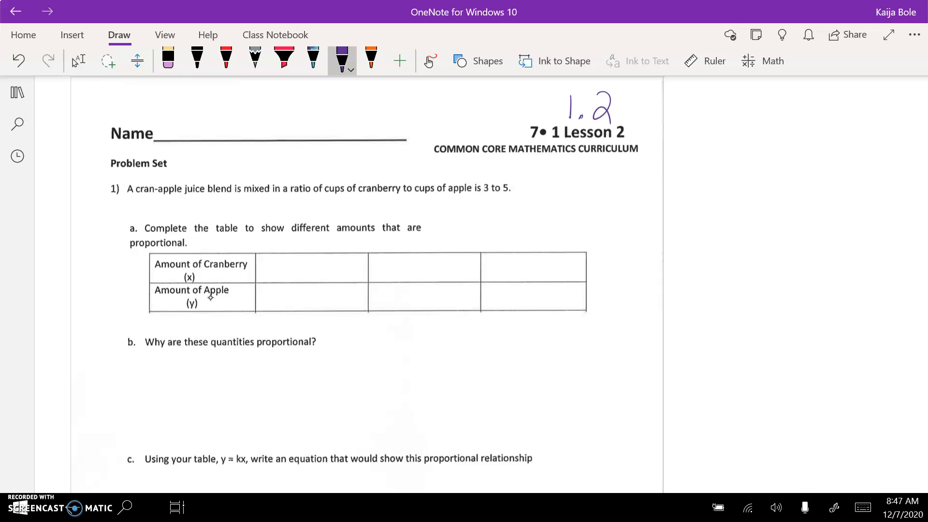
- Underline cranberry, apple and 3 to 5, and ink 3/5, 6/10, 9/15 into the ratio table
{"action": "left_click_drag", "start_coordinate": [358, 198], "coordinate": [399, 197]}
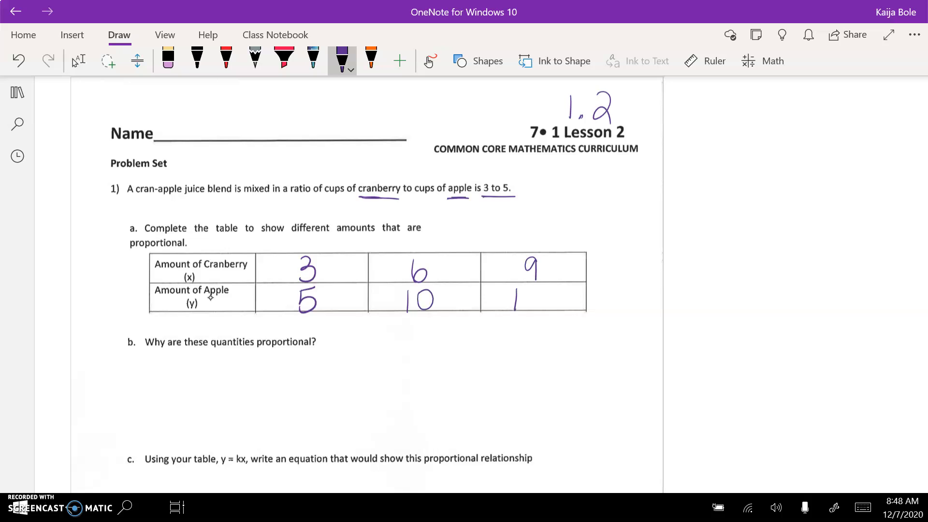
{"action": "scroll", "scroll_direction": "down", "scroll_amount": 3}
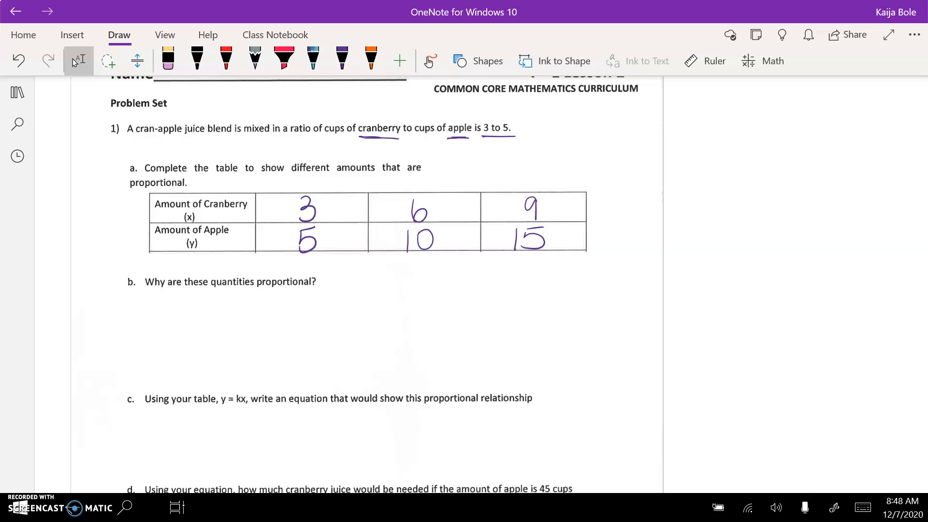
- Write 'compare constants' in purple ink as the answer to question b
{"action": "left_click", "coordinate": [340, 59]}
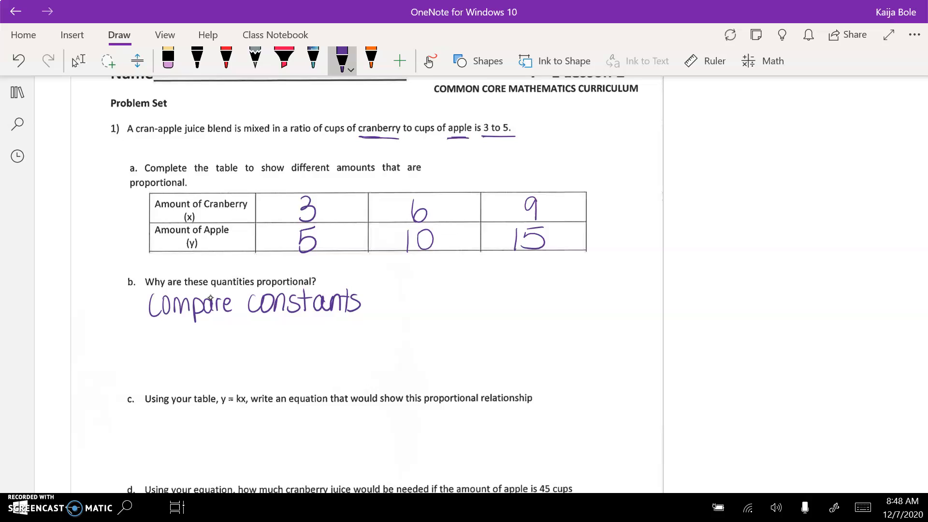
{"action": "scroll", "scroll_direction": "down", "scroll_amount": 3}
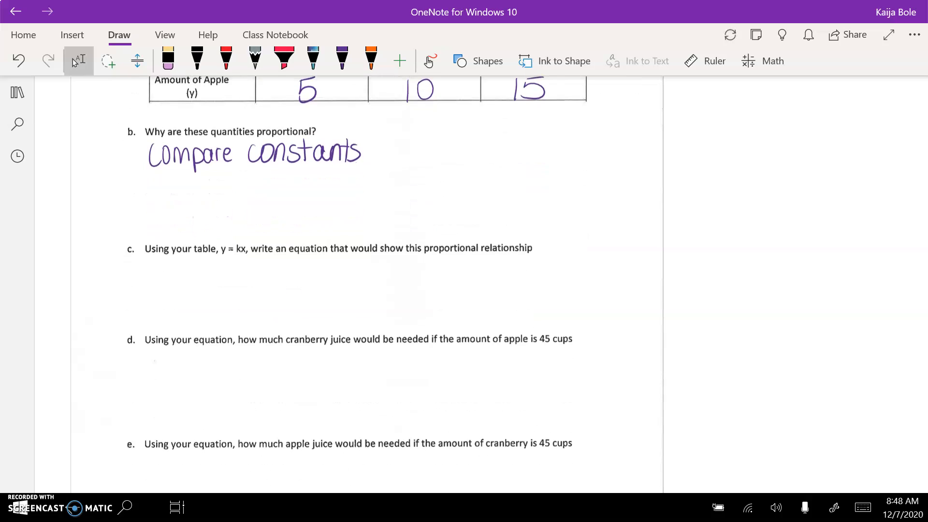
- Underline 'Using your equation' in parts d, e and f, reaching the bathtub-filling problem 2
{"action": "scroll", "scroll_direction": "down", "scroll_amount": 3}
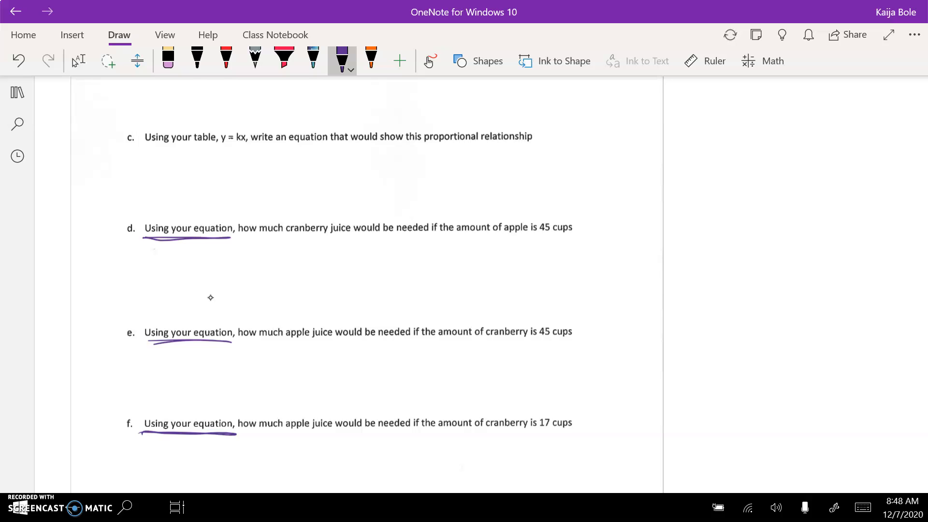
{"action": "scroll", "scroll_direction": "down", "scroll_amount": 3}
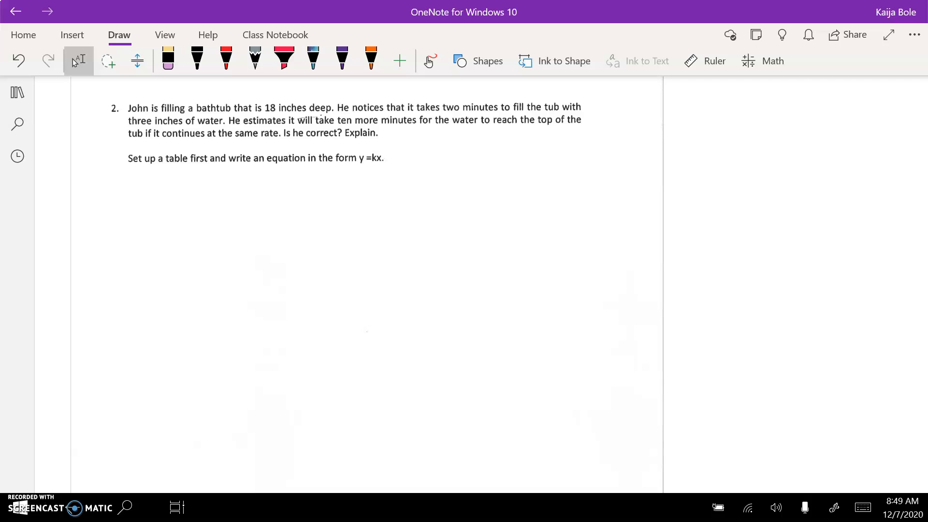
{"action": "left_click", "coordinate": [341, 56]}
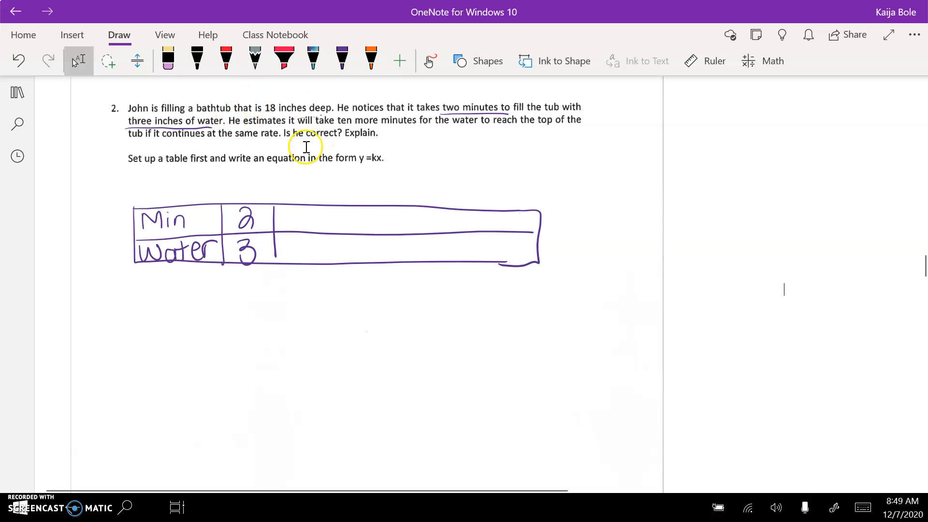
{"action": "mouse_move", "coordinate": [263, 161]}
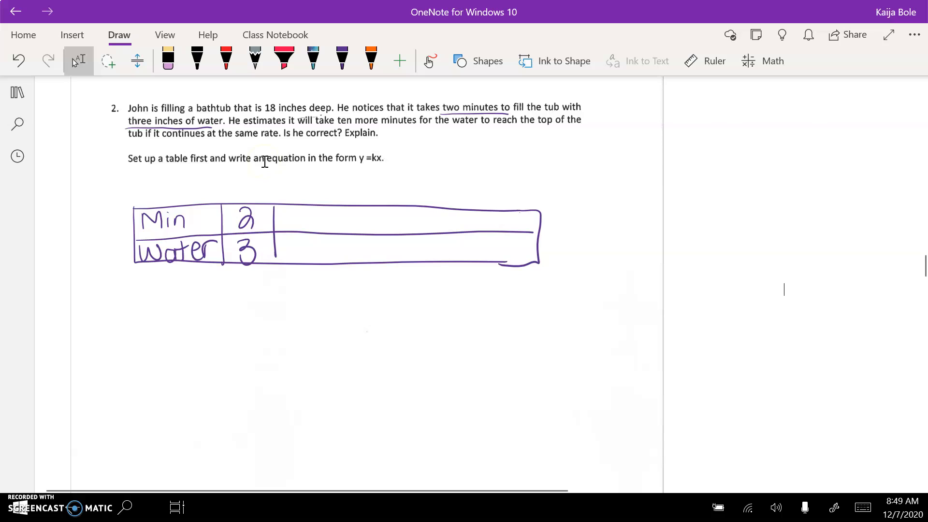